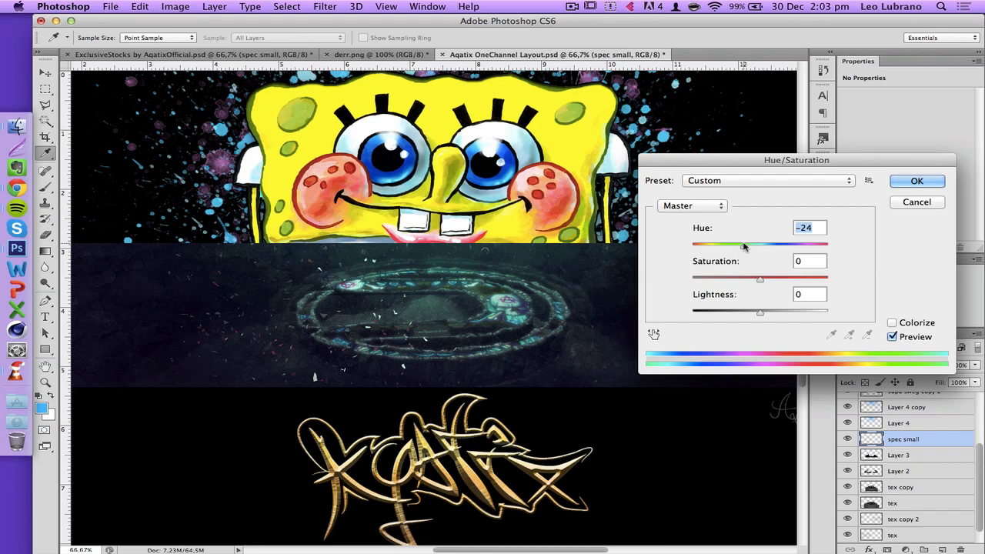
Apply the -24 hue shift to the underwater middle banner.
left_click(917, 180)
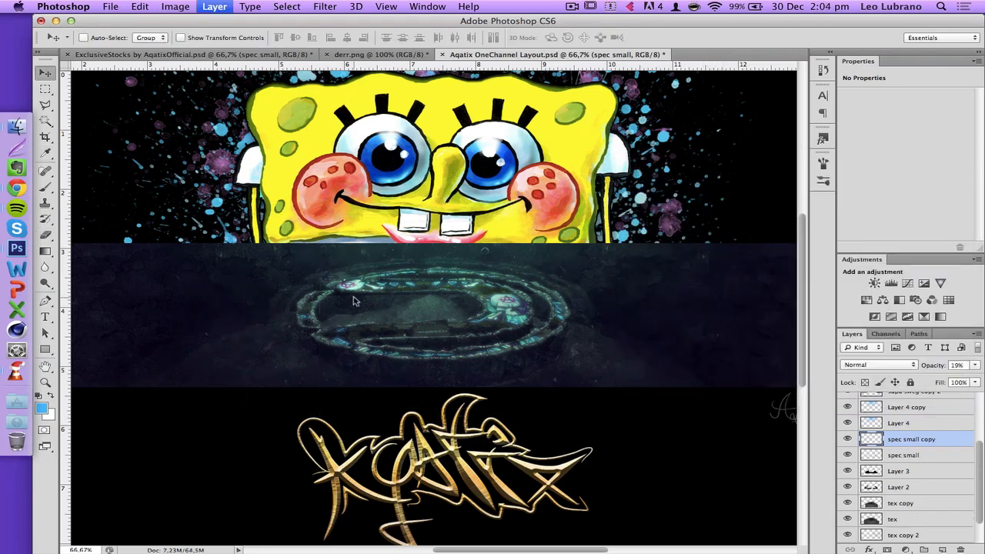
Recolour the graffiti wreck banner with Hue -180 and Saturation +100 and apply it.
left_click(44, 317)
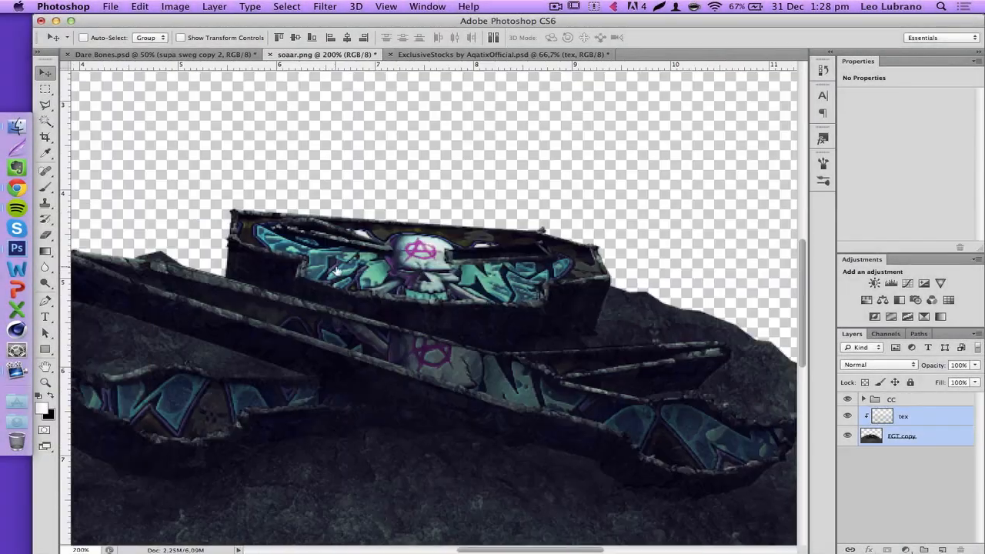
left_click(877, 363)
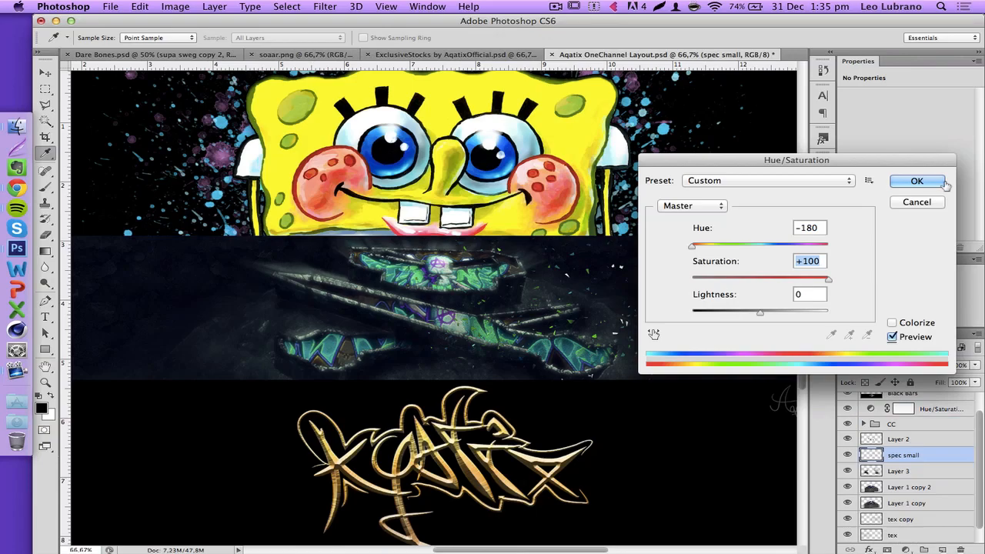
left_click(918, 180)
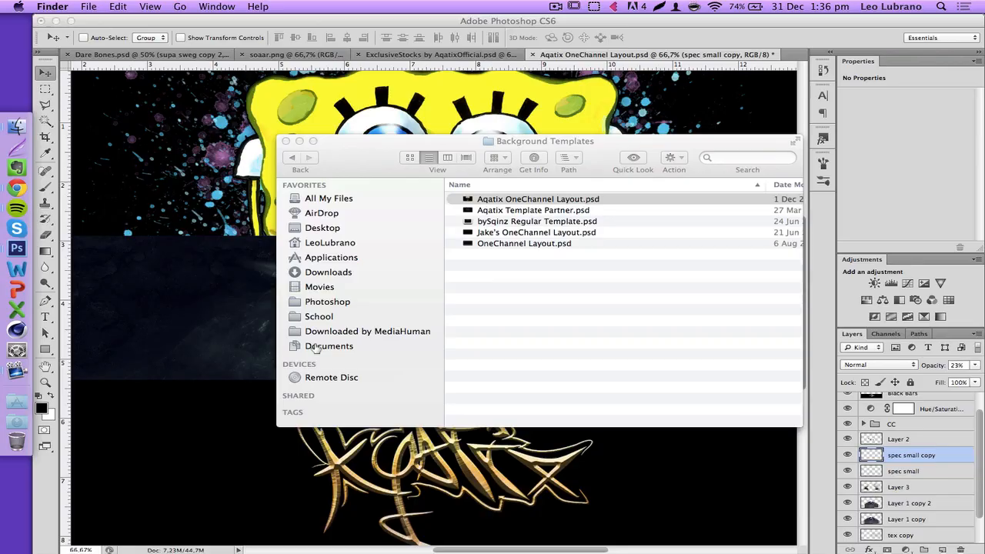